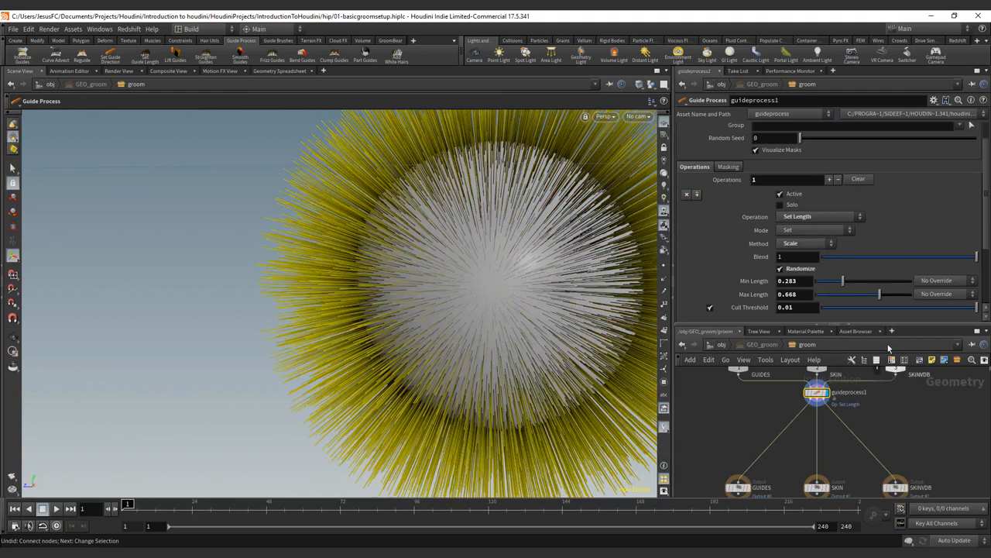
mouse_move(254, 294)
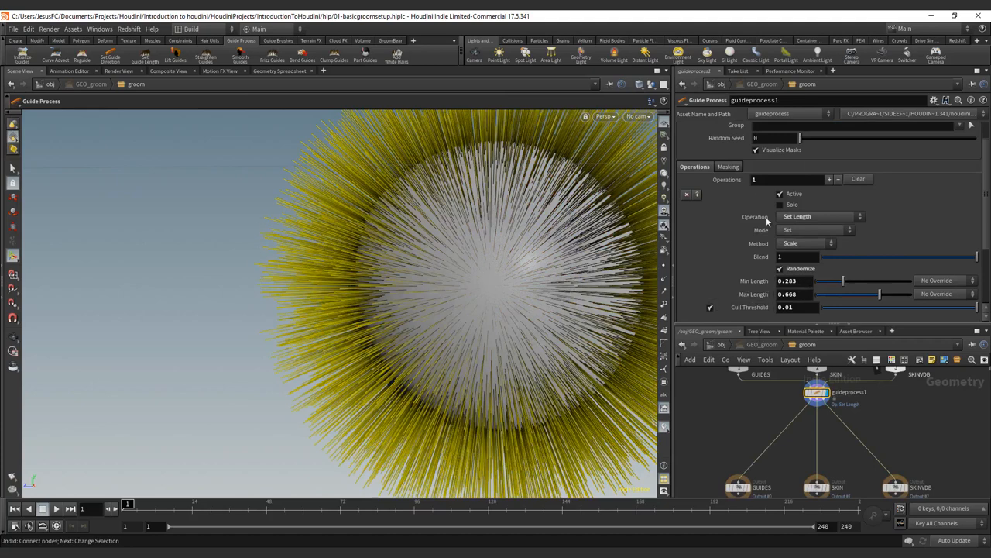
Step: Switch the Guide Process operation from Set Length to Displace
click(817, 216)
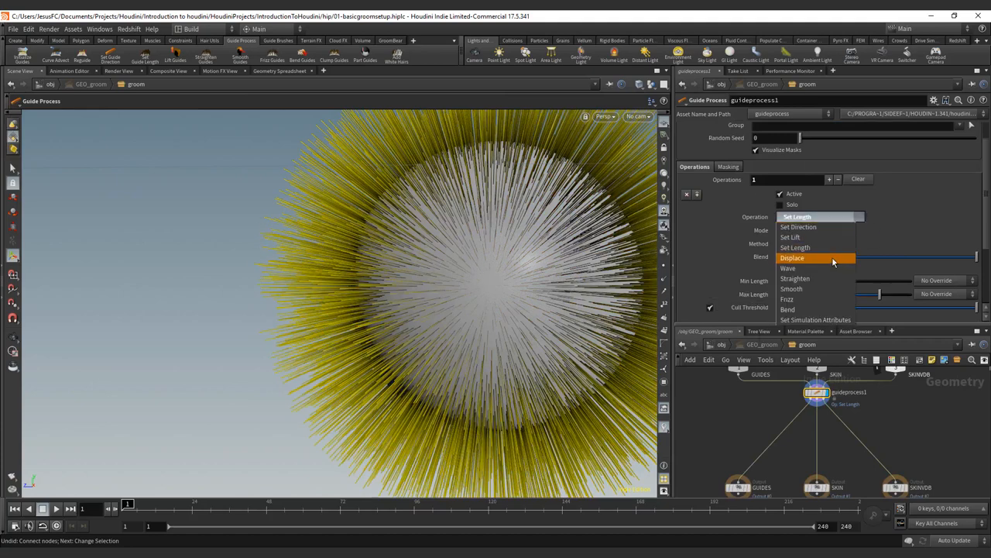
click(793, 257)
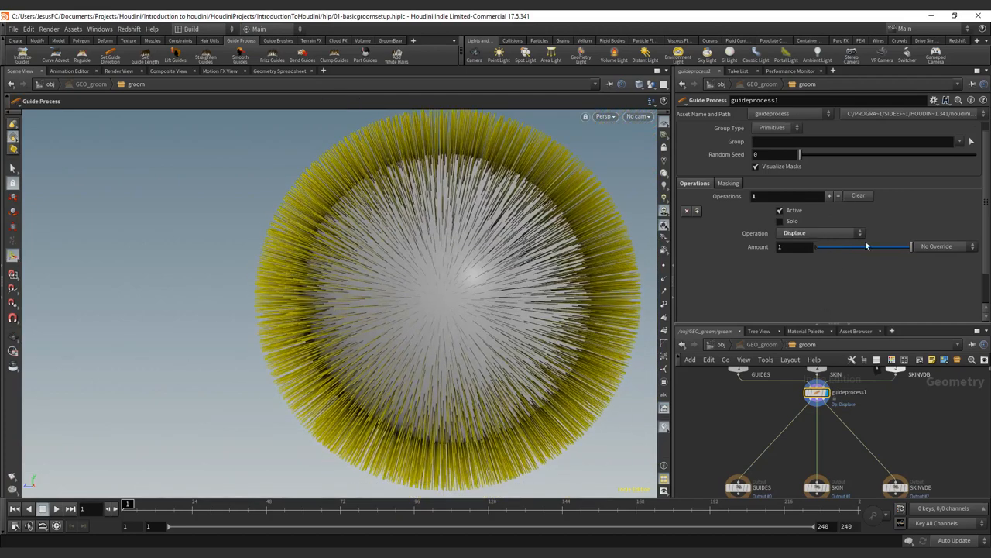
Step: Check the Amount override menu, keeping no override, and reopen the operation list
click(937, 246)
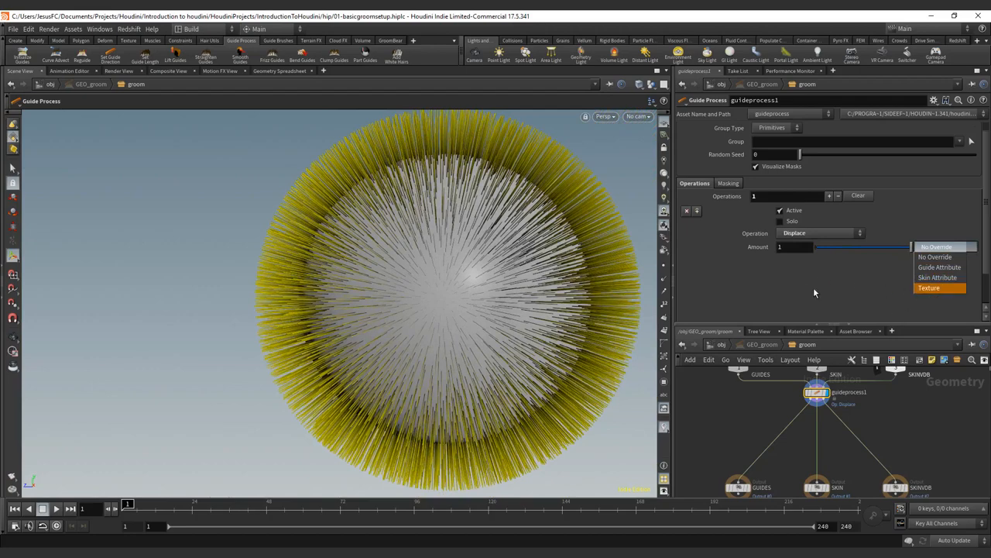
click(935, 256)
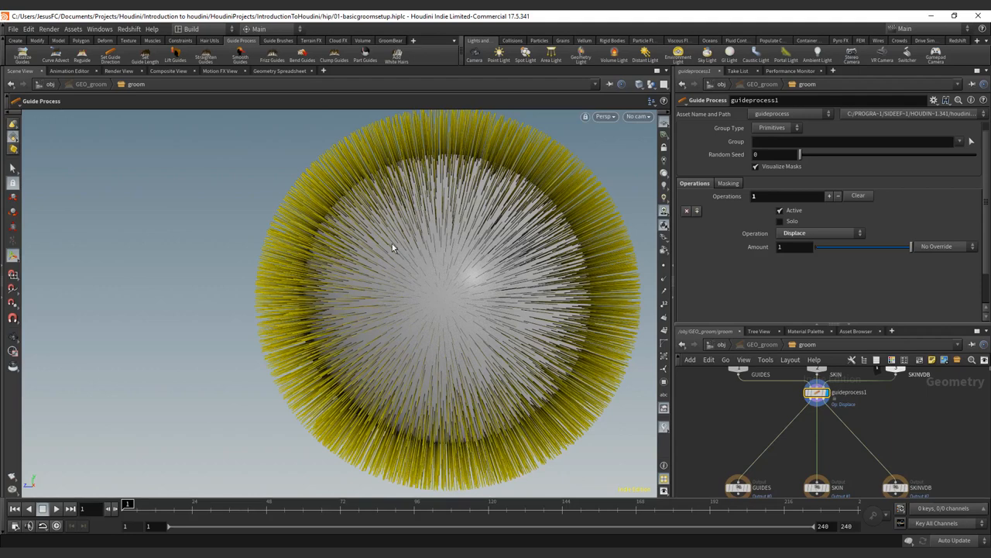
click(817, 233)
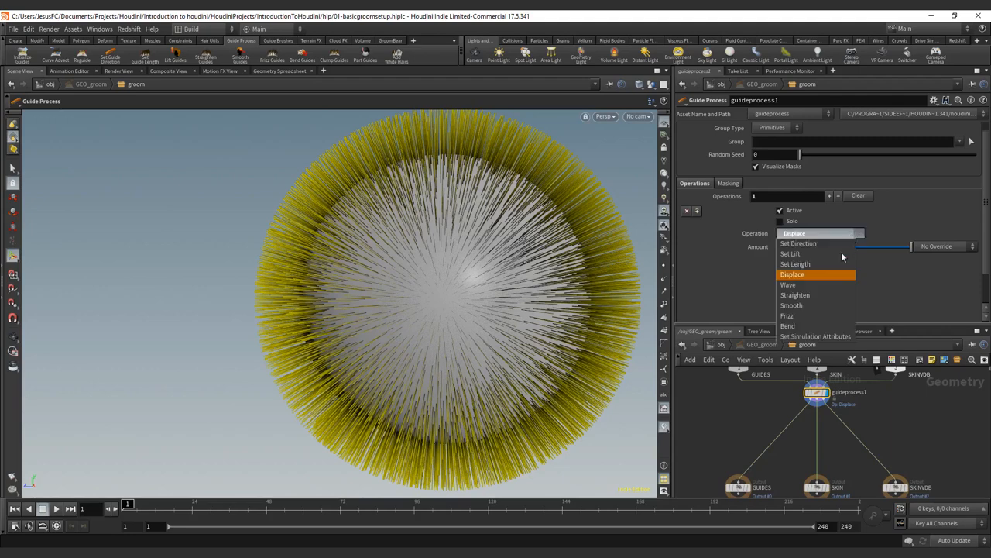
Step: Switch the operation to Wave and raise Frequency X toward 739
click(787, 284)
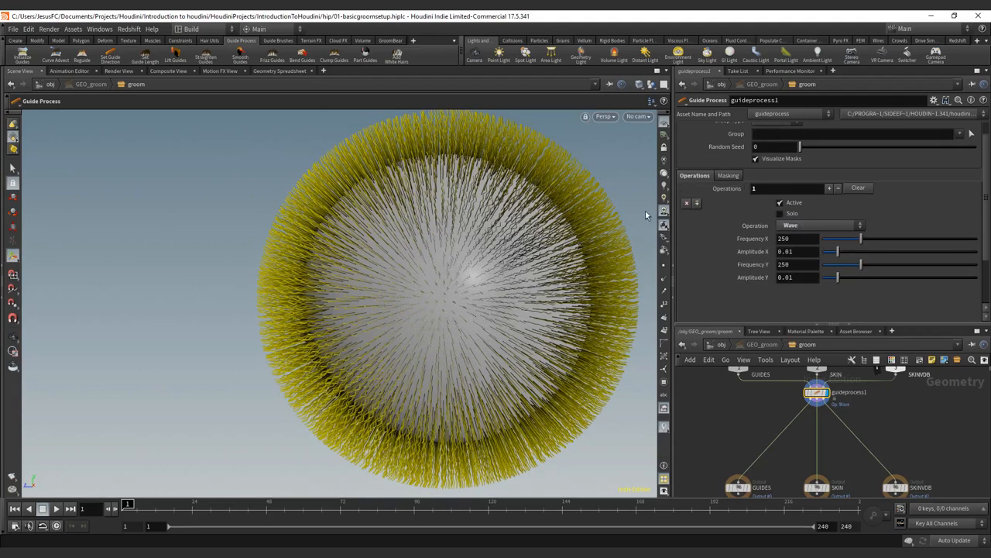
mouse_move(411, 245)
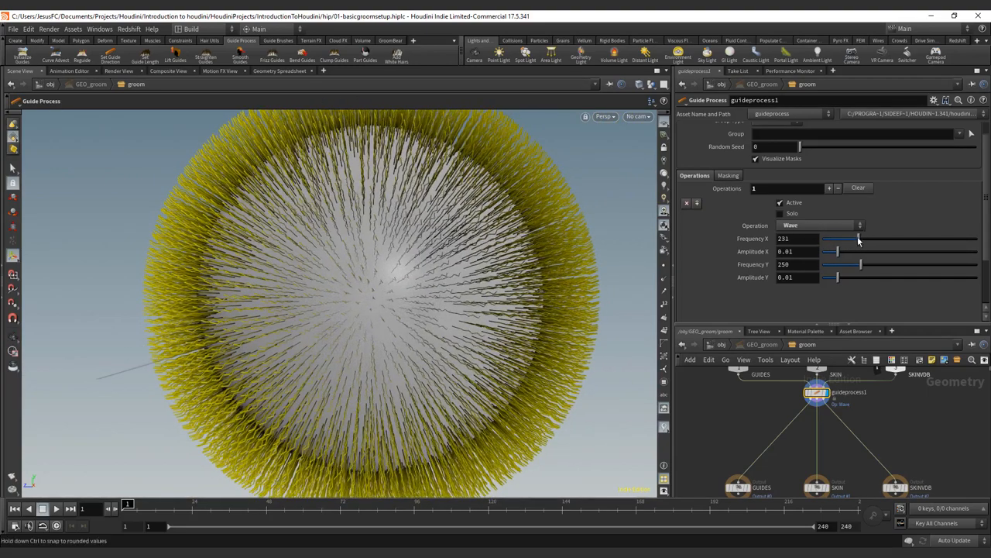
drag(833, 239, 897, 239)
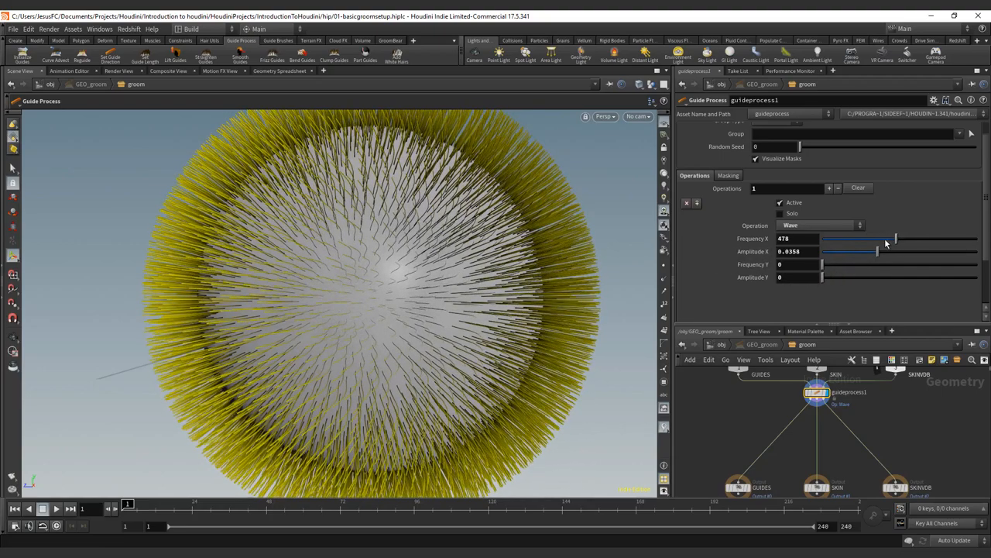
drag(896, 237, 935, 237)
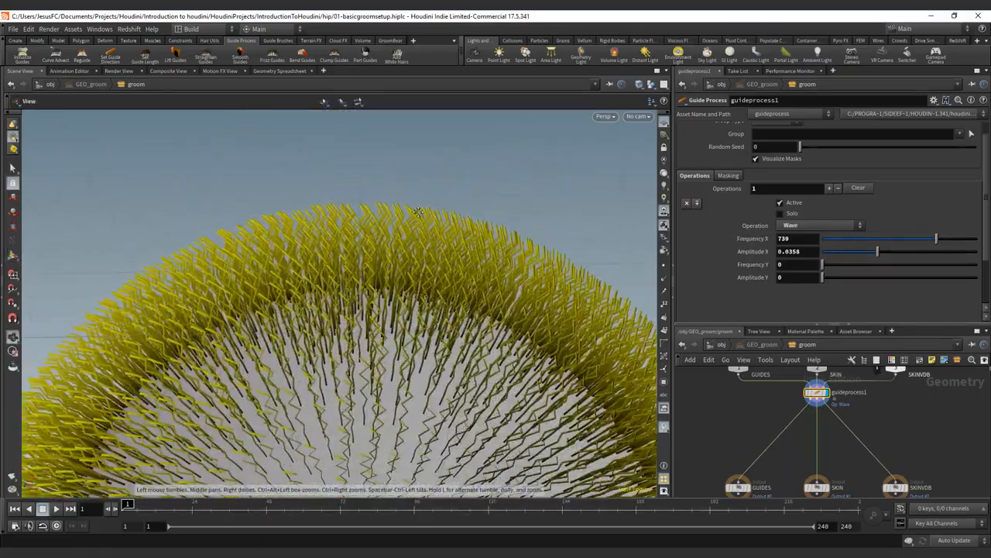
Step: Try X wave amplitudes between 0.0365 and 0.0736 and frequencies between 933 and 403
drag(877, 251, 920, 251)
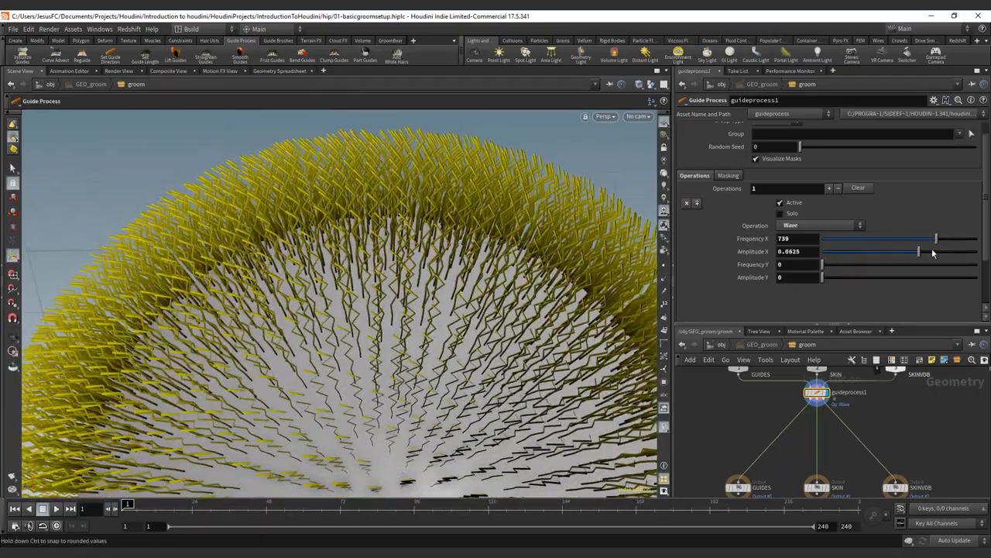
drag(918, 250, 877, 251)
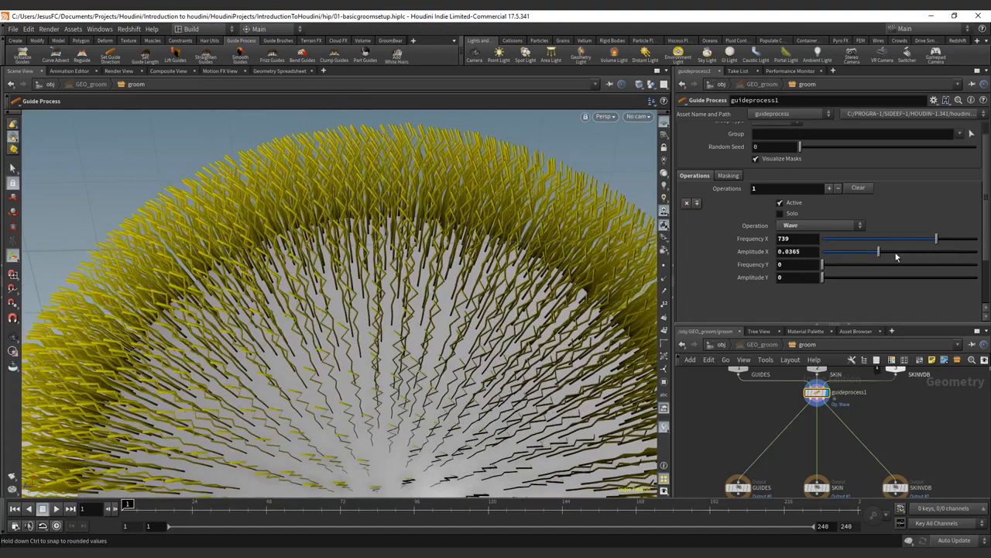
drag(879, 251, 935, 251)
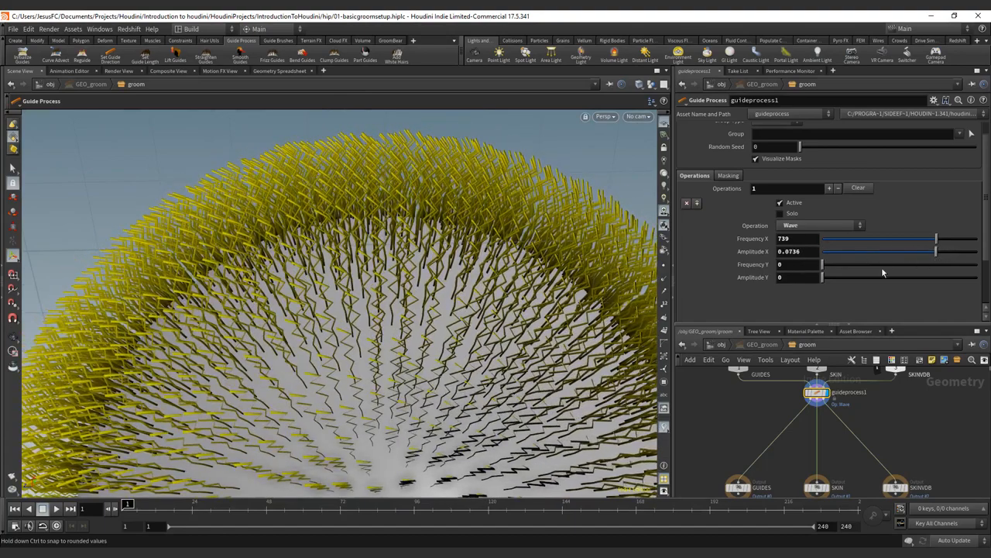
drag(933, 239, 968, 238)
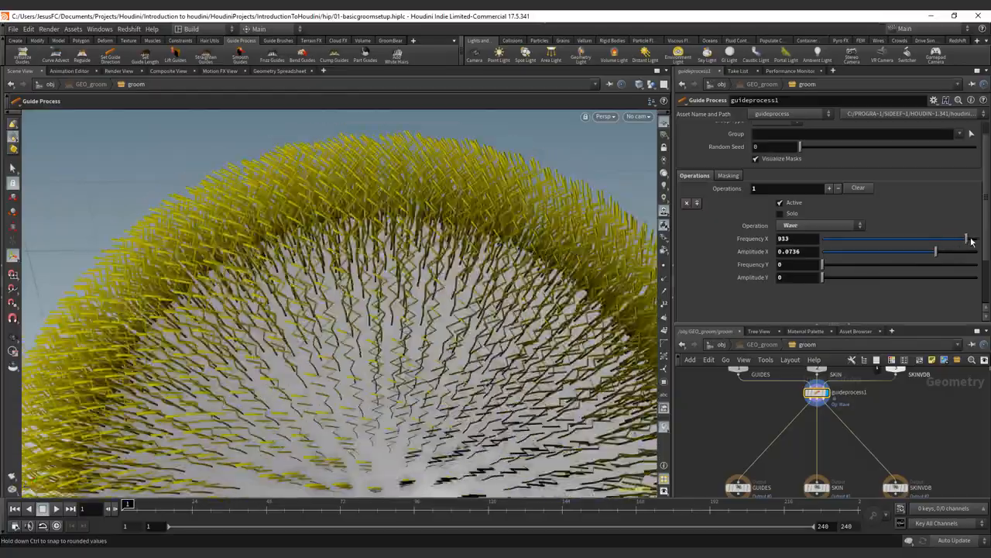
drag(965, 238, 883, 238)
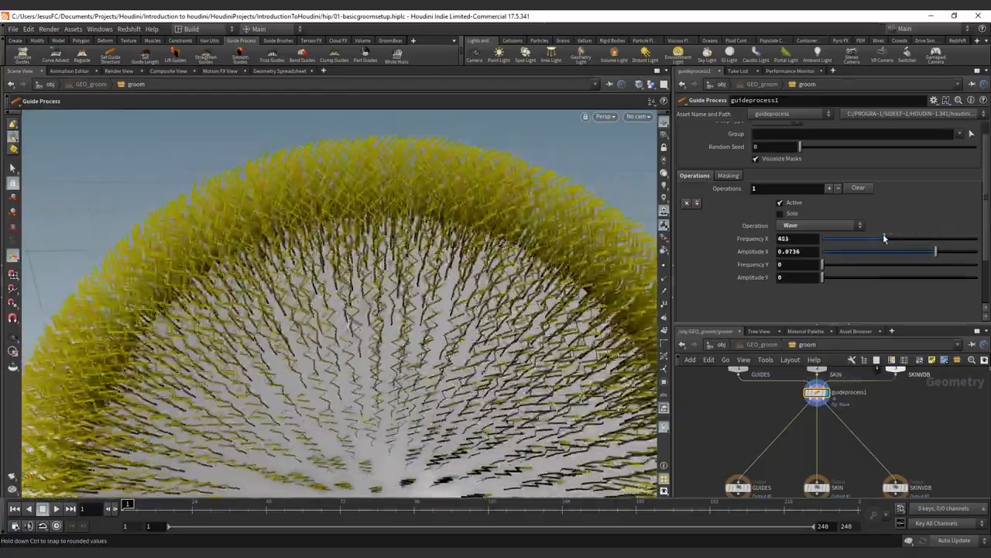
drag(885, 238, 840, 238)
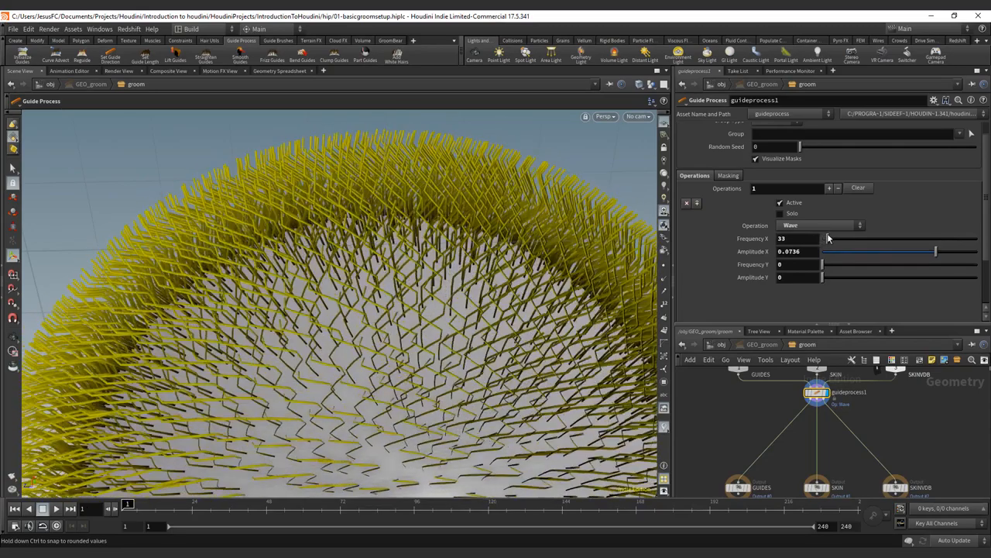
Step: Settle the X wave frequency at 77 and set a small X amplitude of 0.0495
drag(825, 238, 835, 238)
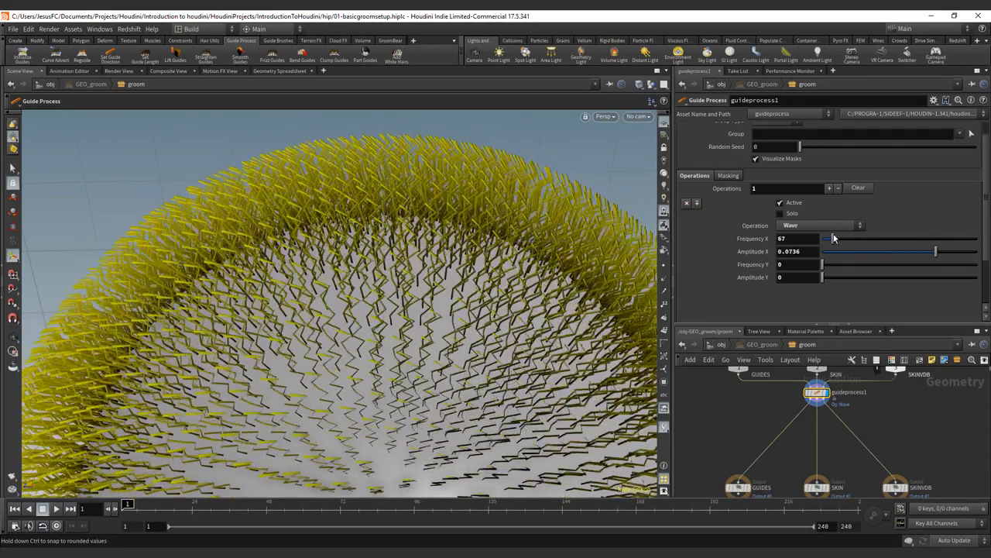
drag(827, 238, 833, 238)
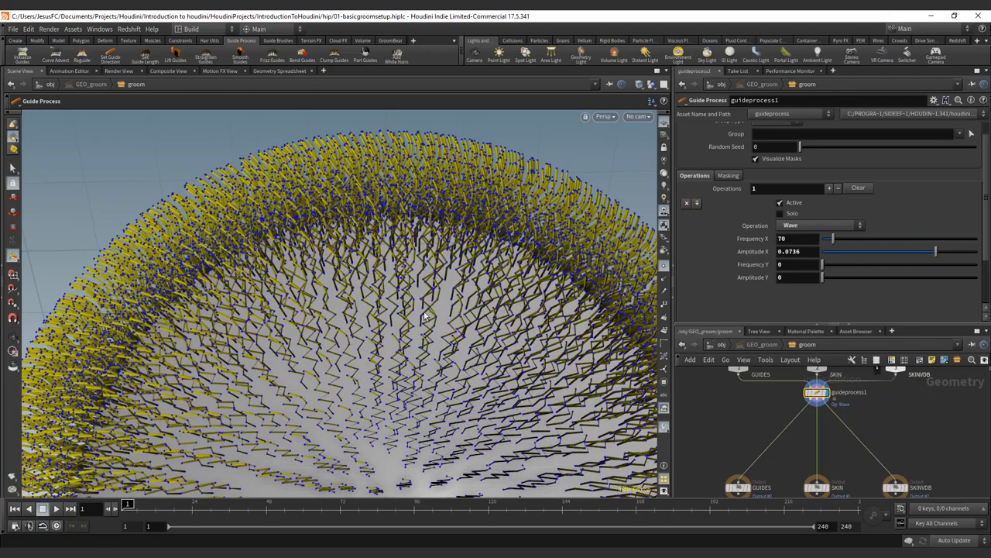
drag(831, 239, 857, 238)
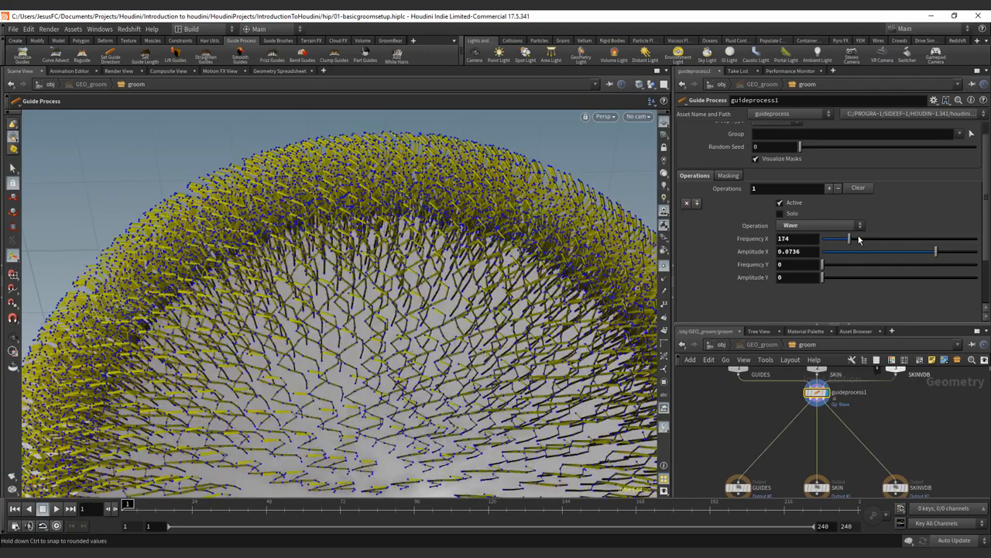
drag(837, 238, 875, 237)
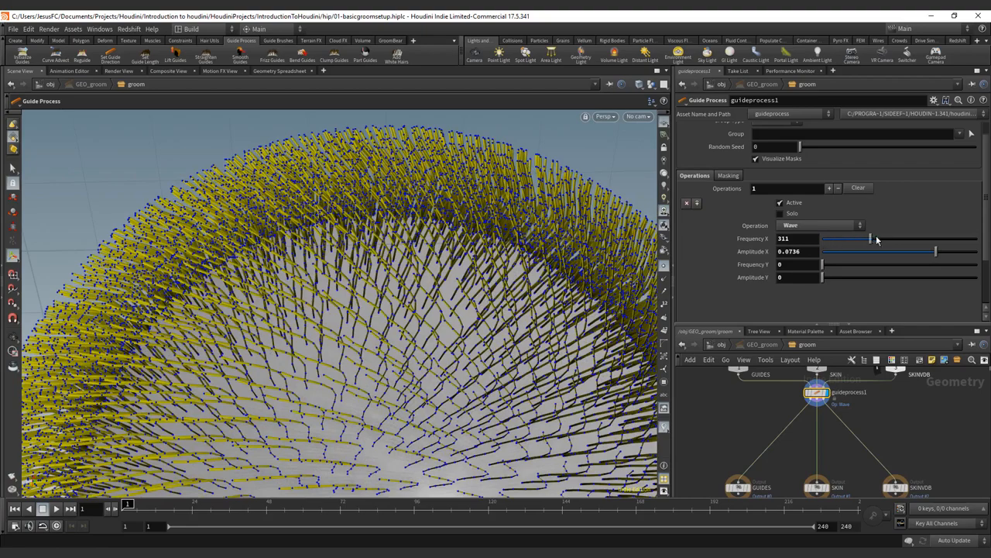
drag(867, 239, 823, 239)
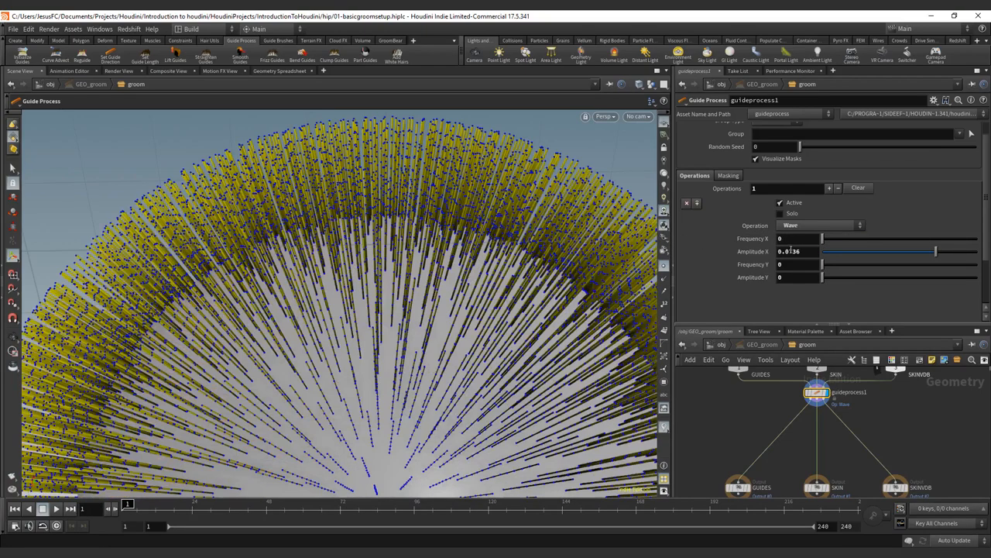
drag(937, 251, 958, 251)
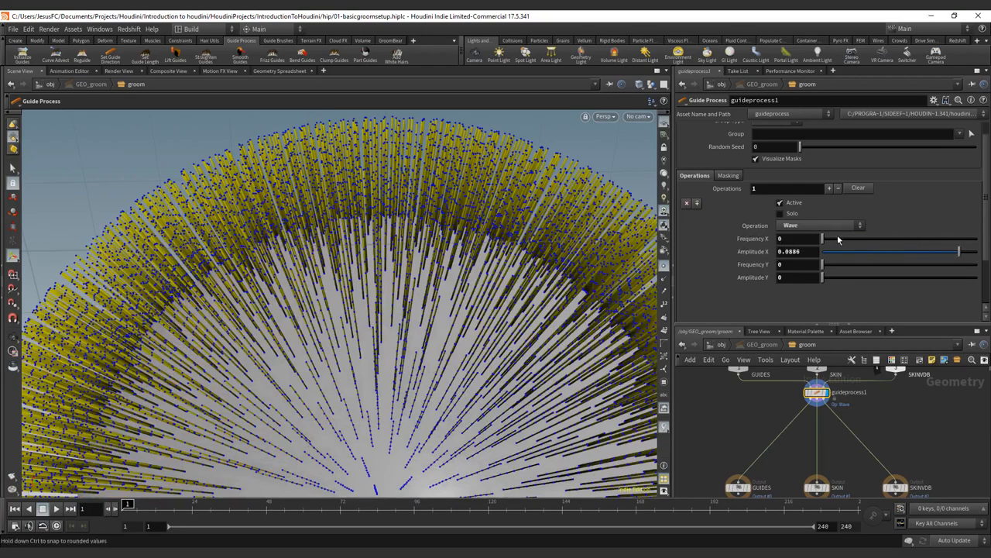
drag(823, 239, 833, 239)
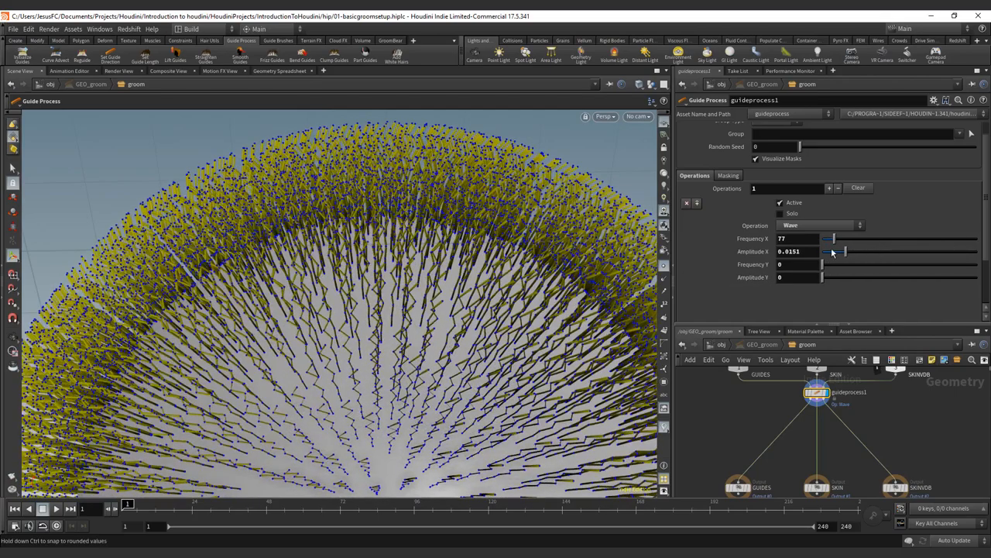
drag(835, 251, 899, 251)
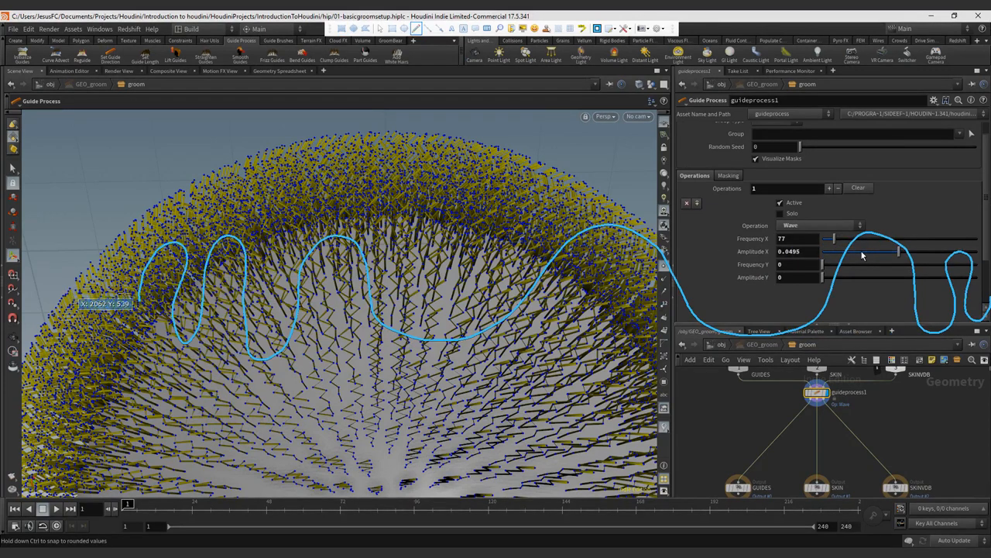
mouse_move(597, 29)
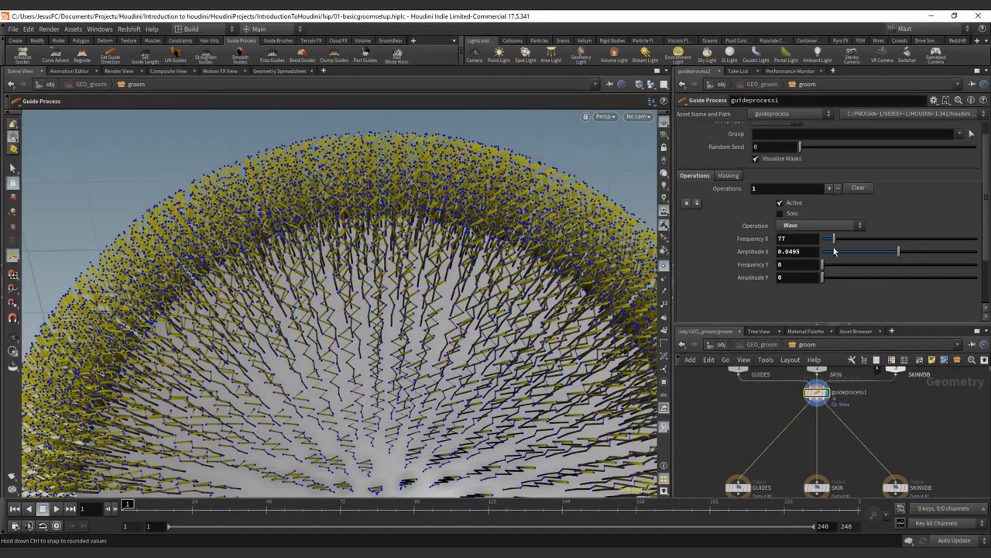
Step: Set Frequency Y to 191 and Amplitude Y to 0.0828, then orbit to inspect
drag(825, 264, 852, 264)
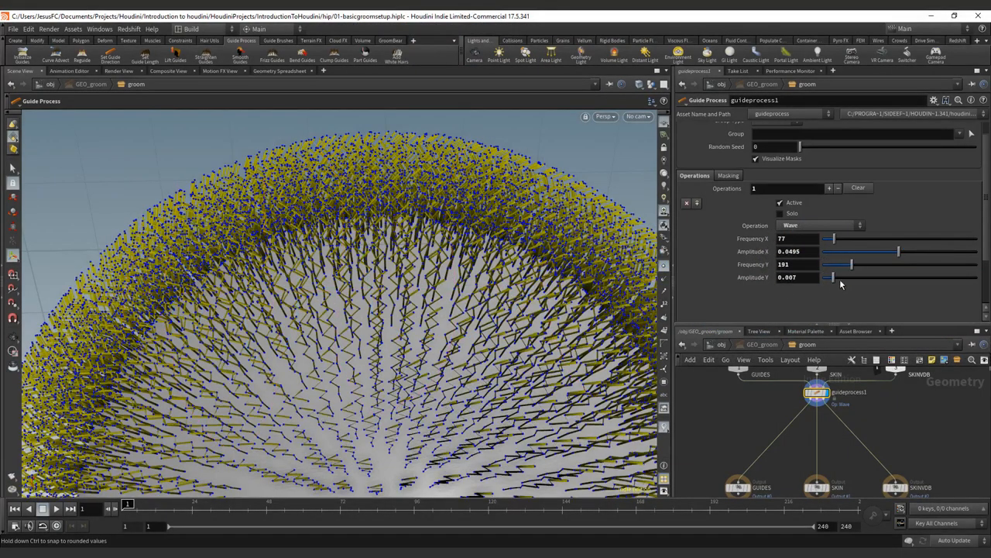
drag(828, 277, 976, 276)
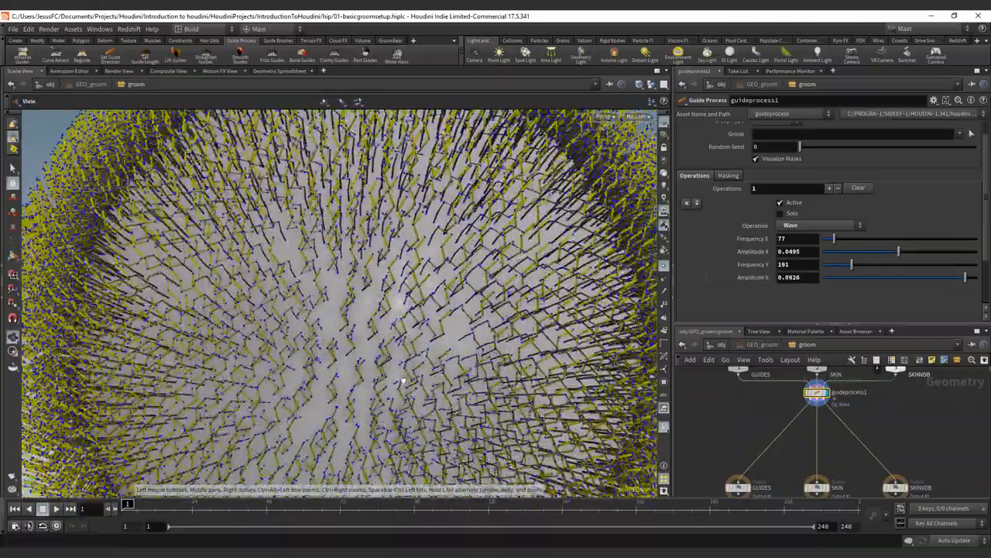
drag(852, 264, 906, 264)
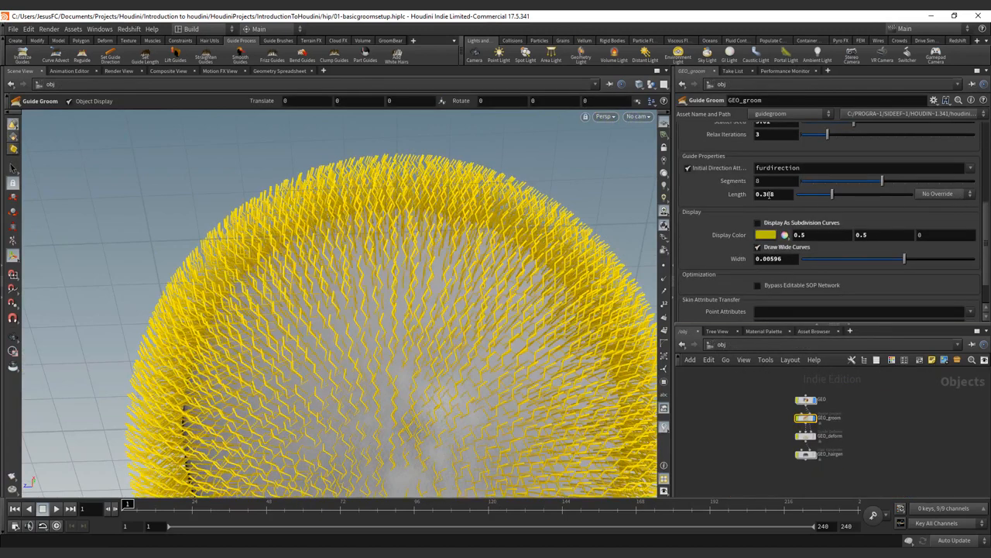
mouse_move(719, 167)
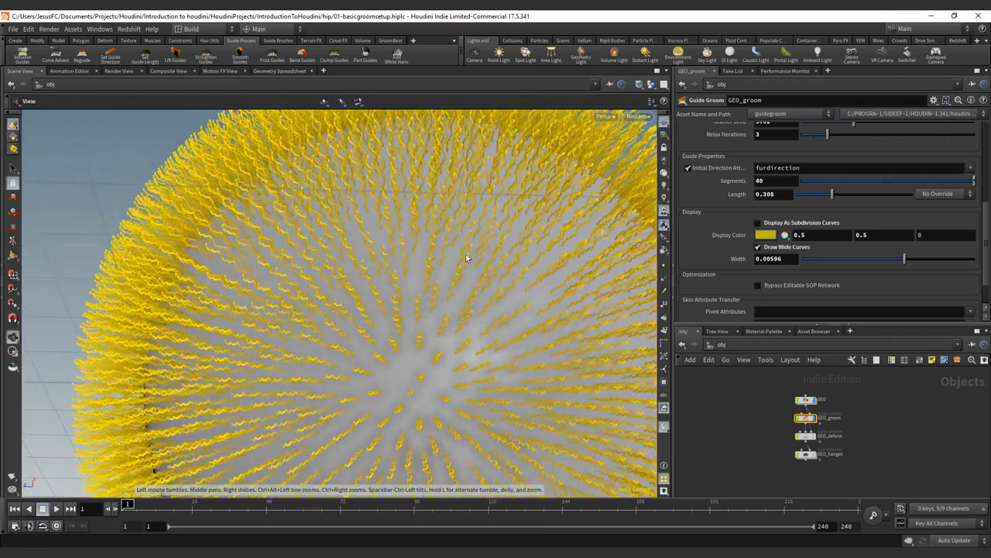
Step: Go back into guideprocess1's wave settings after setting groom segments to 40
click(807, 417)
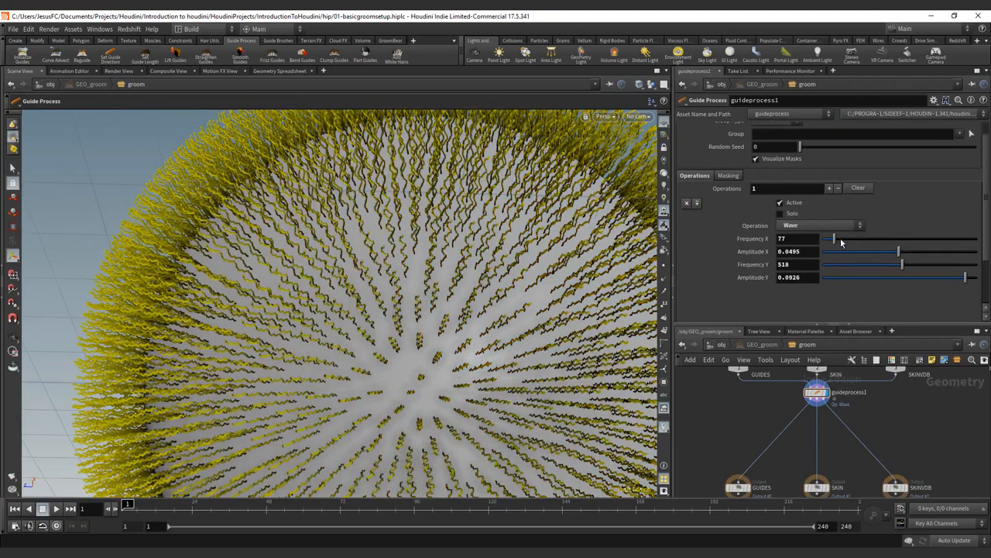
Step: Set Frequency X to 37, Frequency Y to 33, and both amplitudes to 0.1
drag(883, 265, 822, 264)
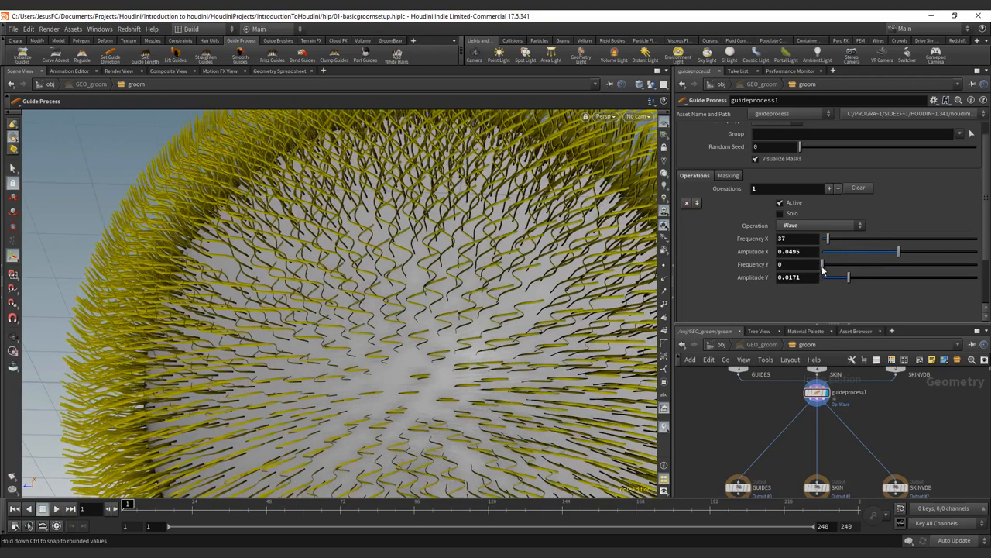
drag(825, 264, 840, 264)
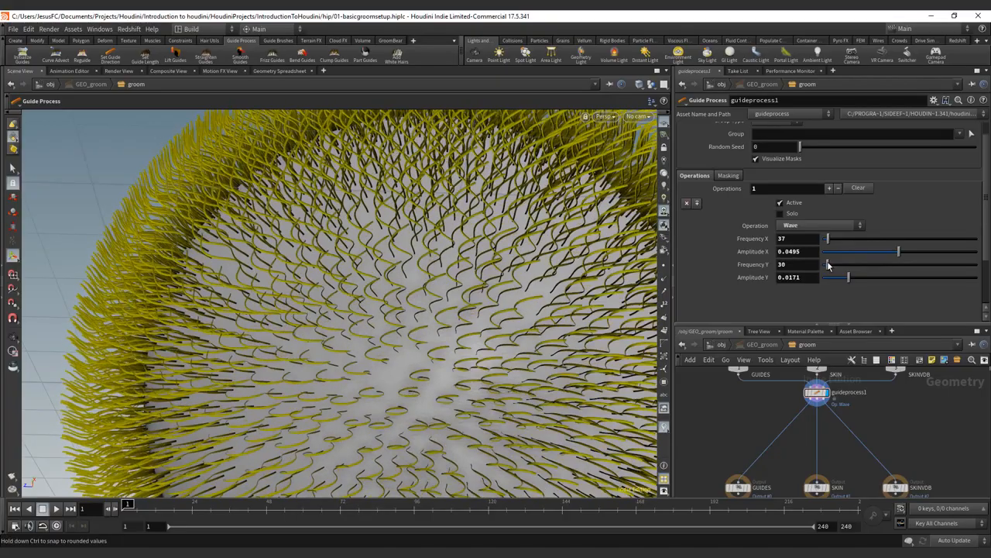
drag(829, 264, 833, 264)
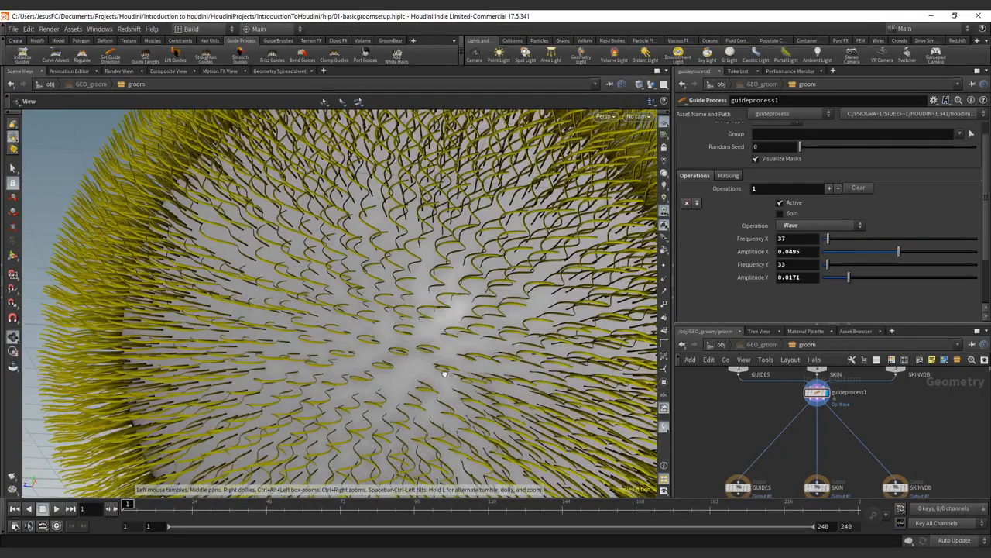
drag(848, 276, 858, 277)
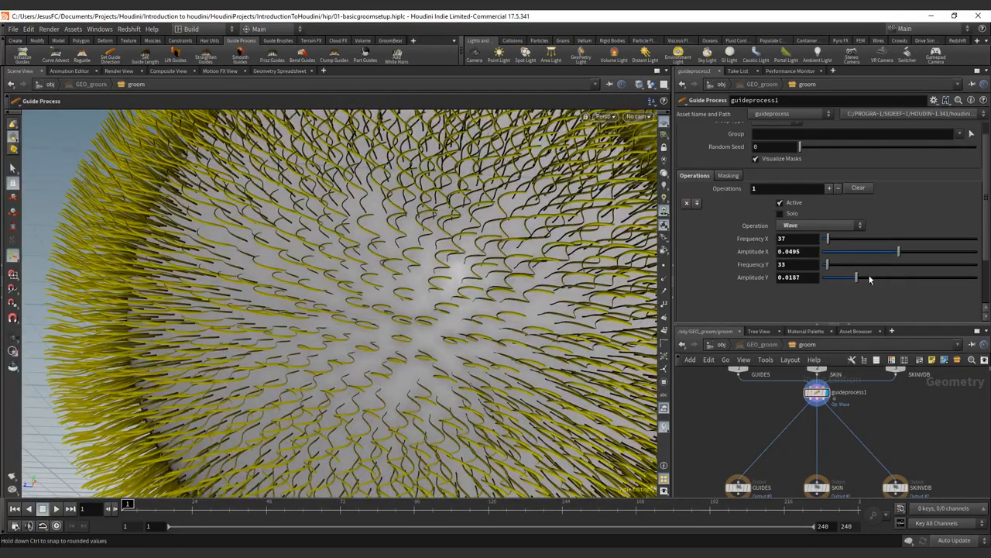
drag(856, 277, 976, 277)
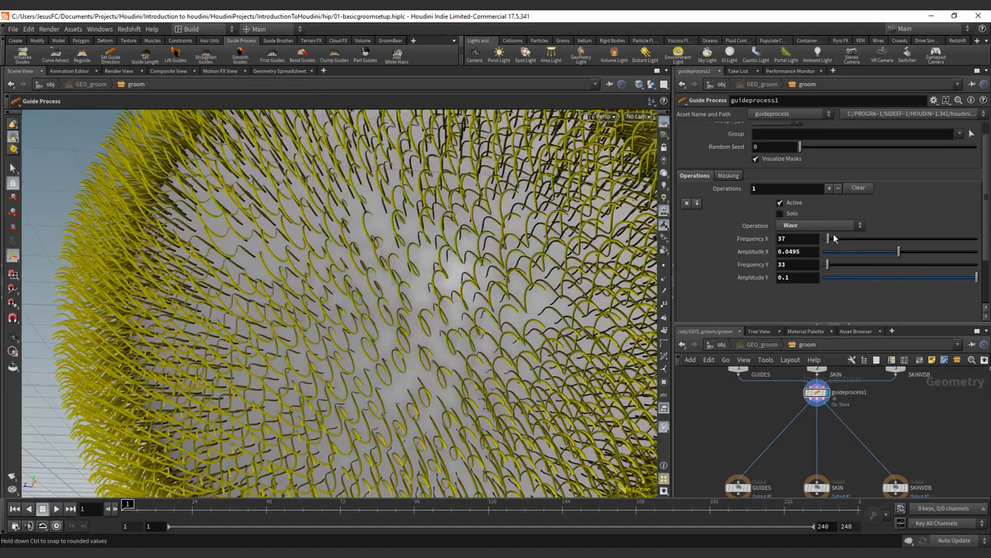
drag(899, 251, 976, 251)
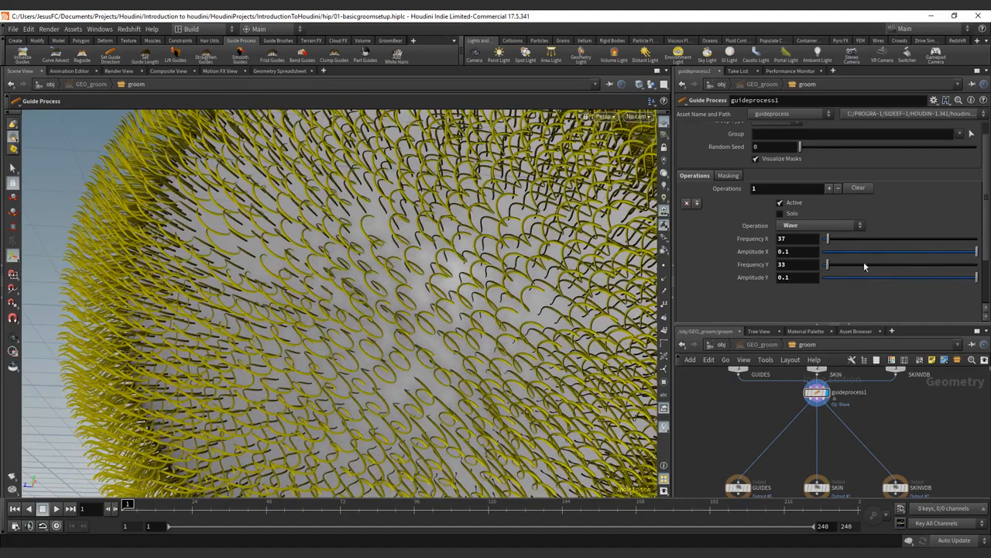